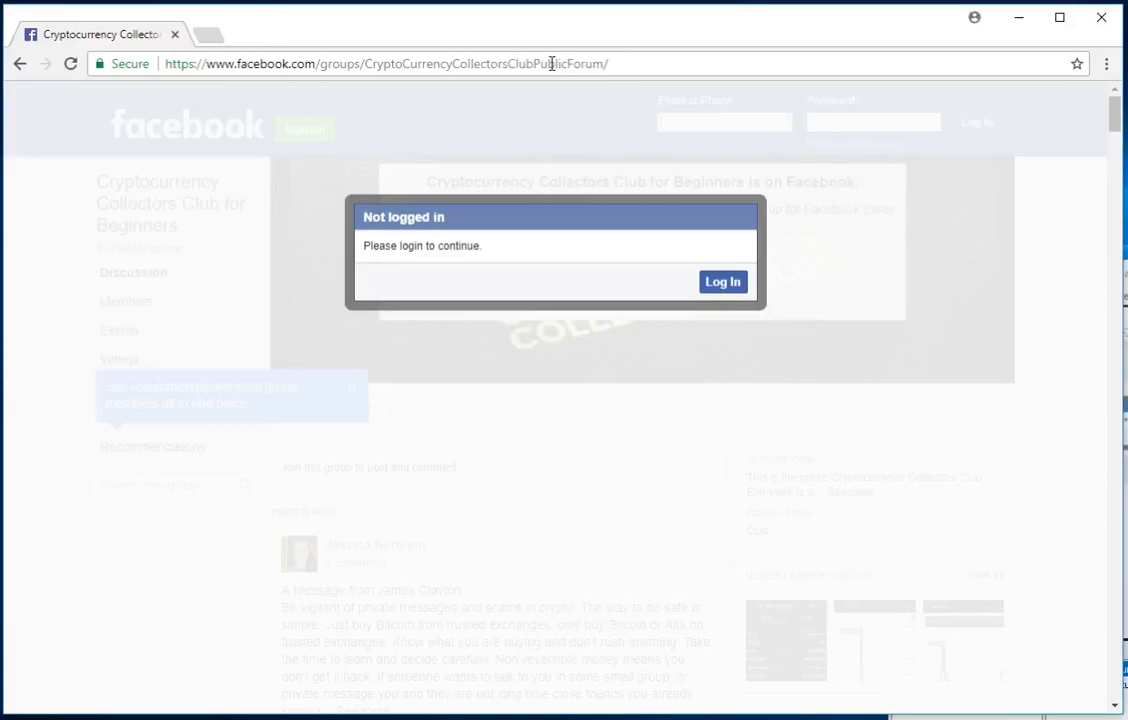
Step: Bring up DevTools with F12 and dock it beneath the Facebook group page
key("F12")
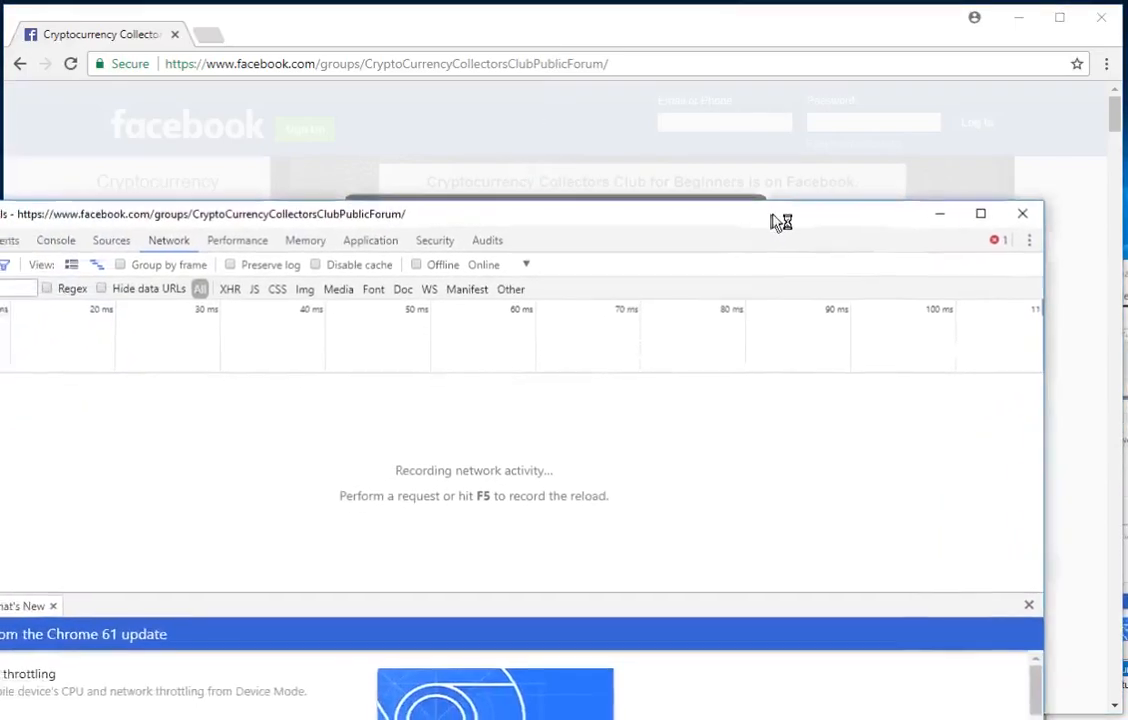
left_click(1072, 262)
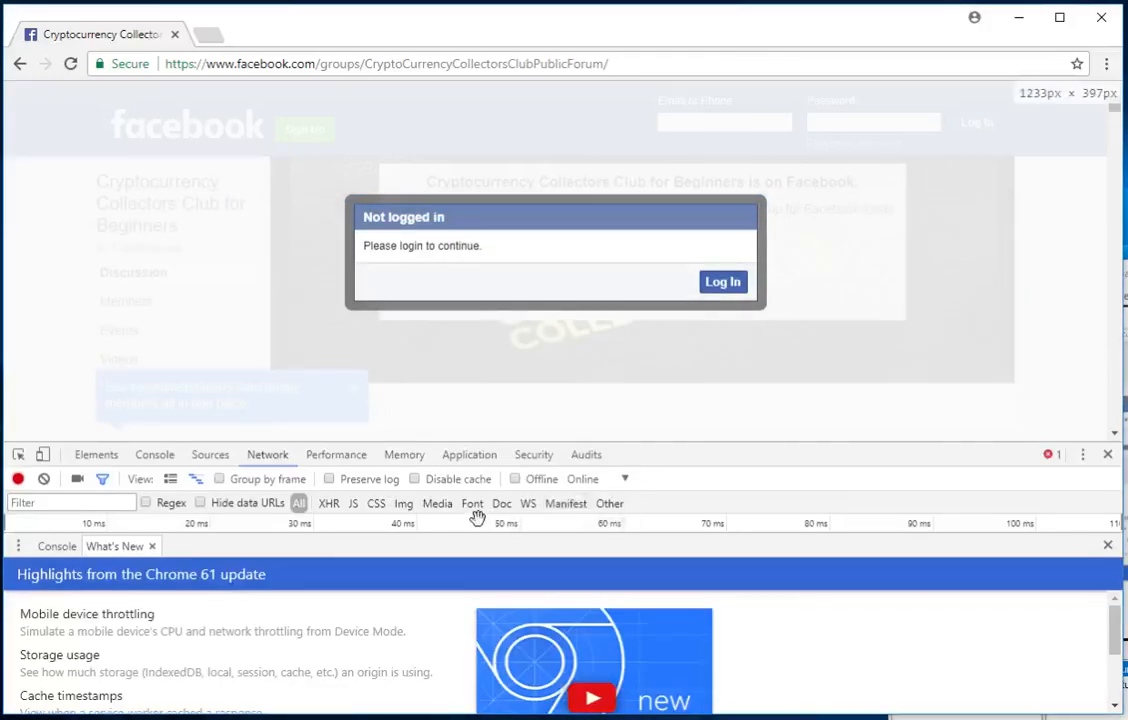
mouse_move(152, 474)
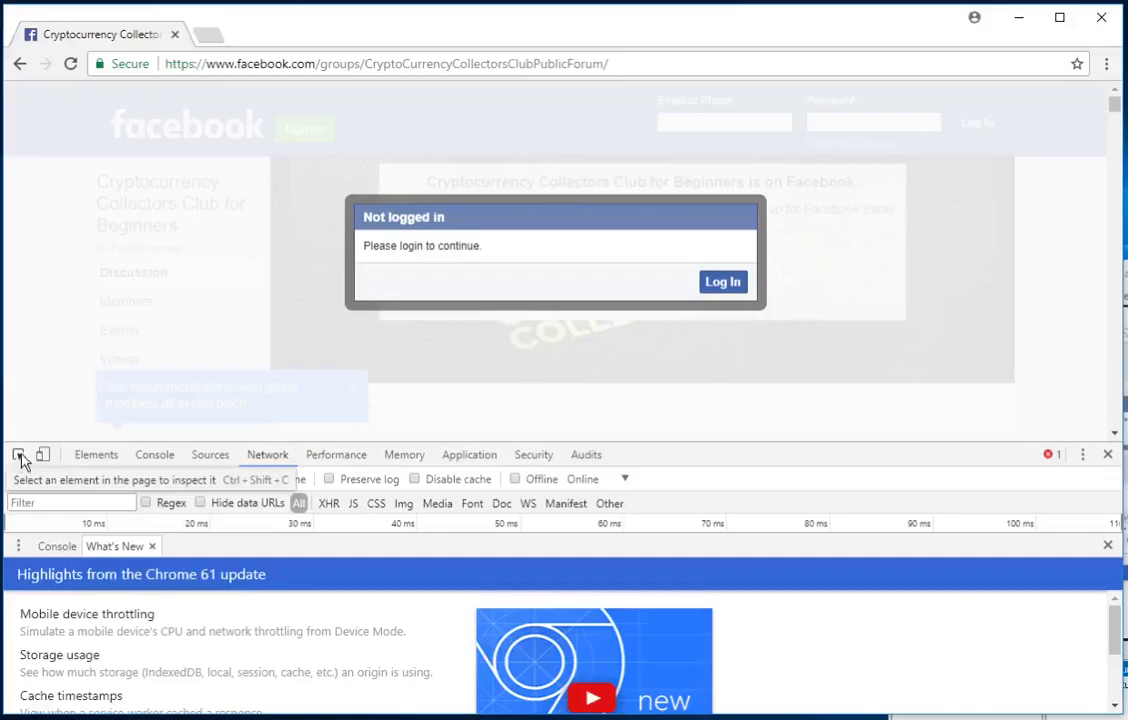
Step: Use the element picker to select the grey overlay, div#dialog_0, in the Elements panel
left_click(18, 454)
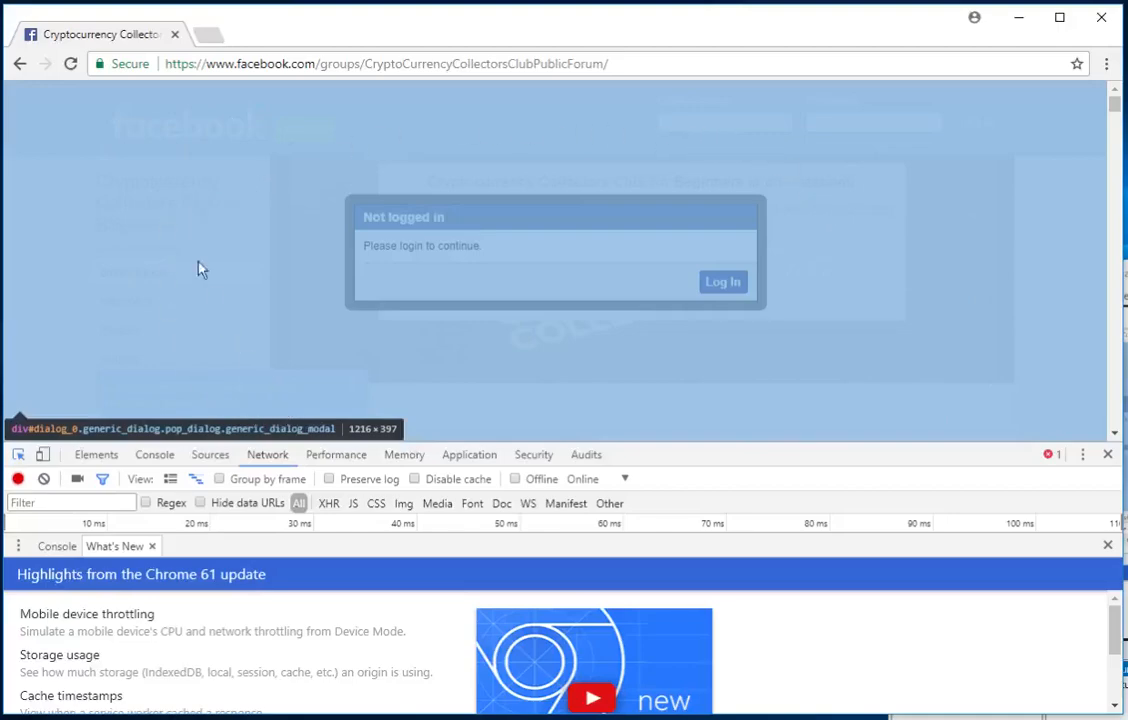
left_click(96, 454)
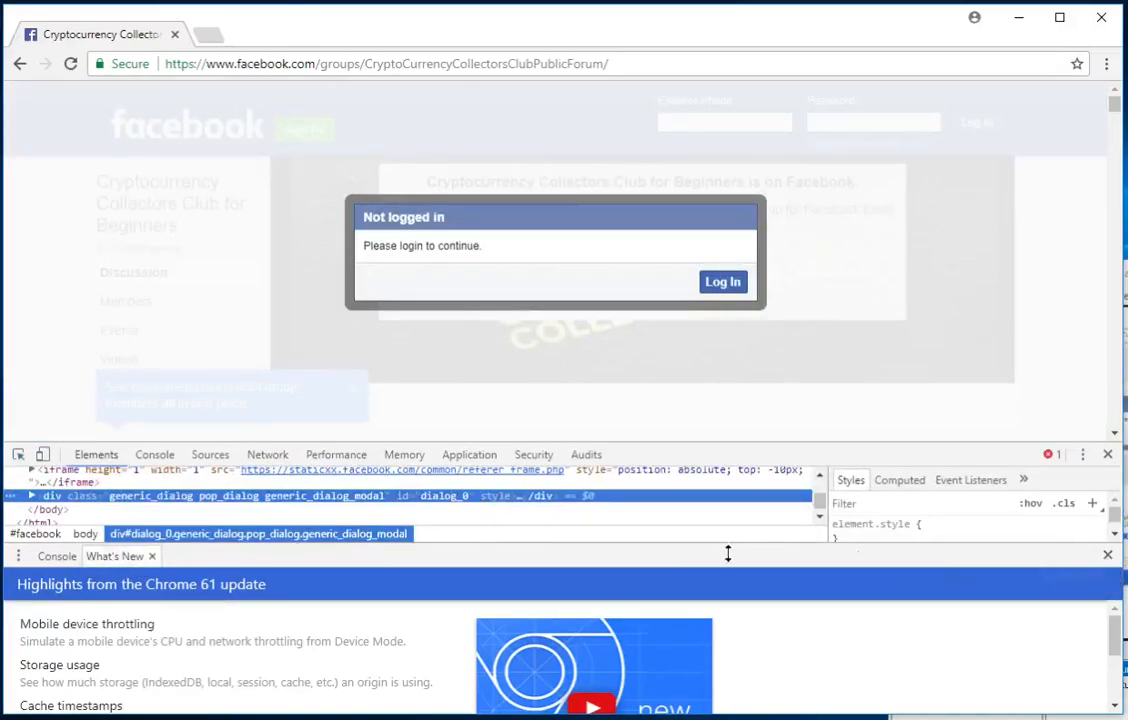
mouse_move(1108, 556)
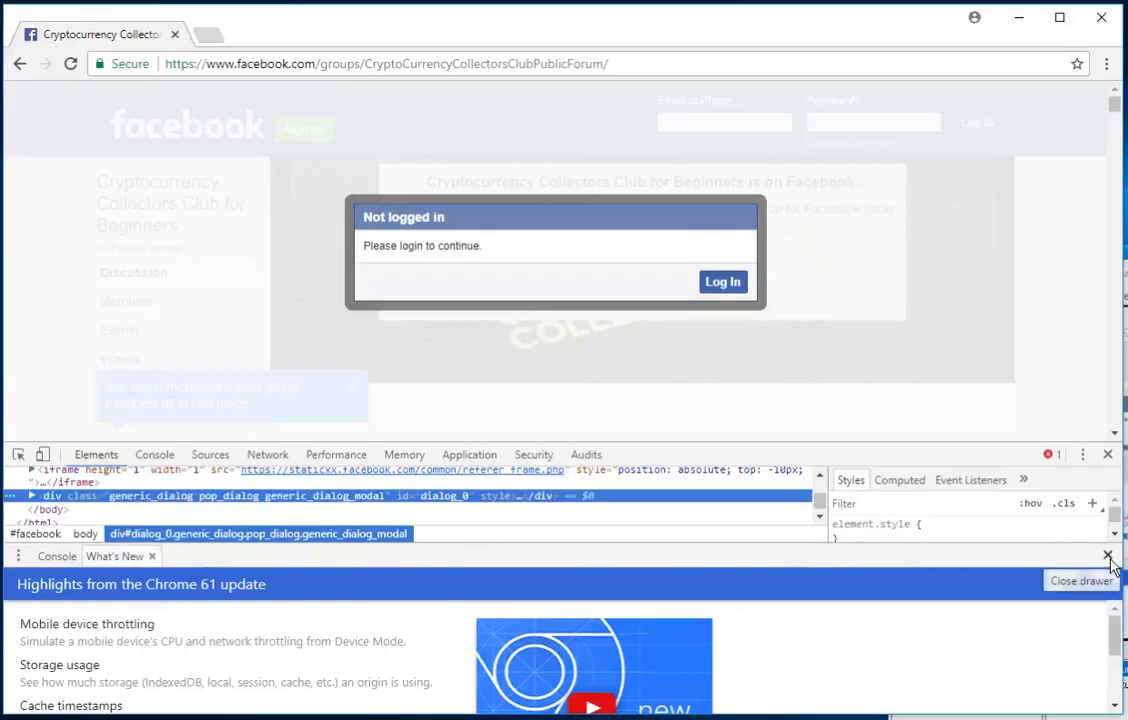
Step: Close the Console drawer and reach the .generic_dialog_modal rule's height: 100% value
left_click(1108, 556)
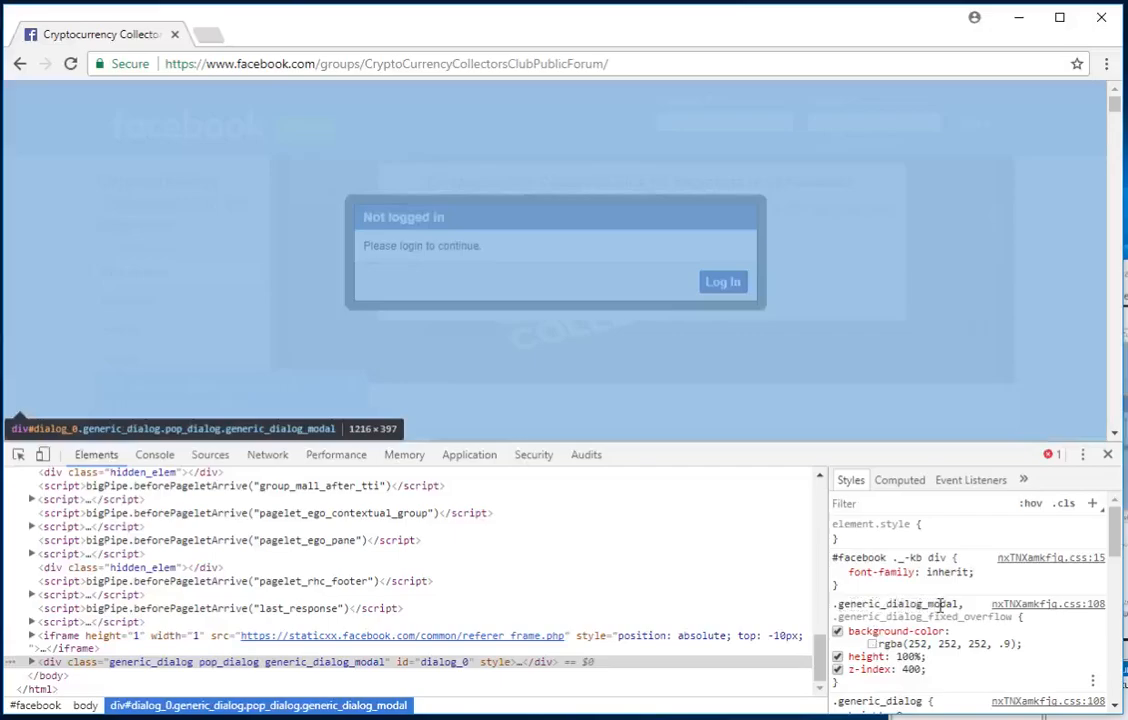
left_click(838, 572)
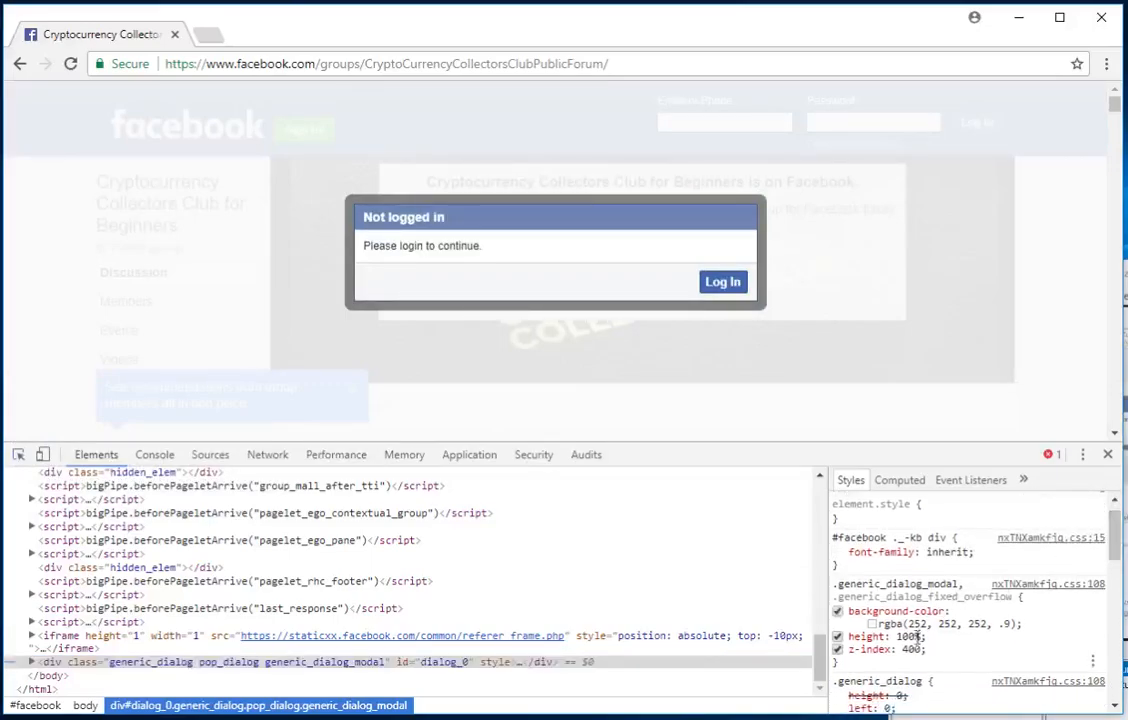
Step: Replace the overlay's height value of 100% with 0%
double_click(908, 636)
type("0")
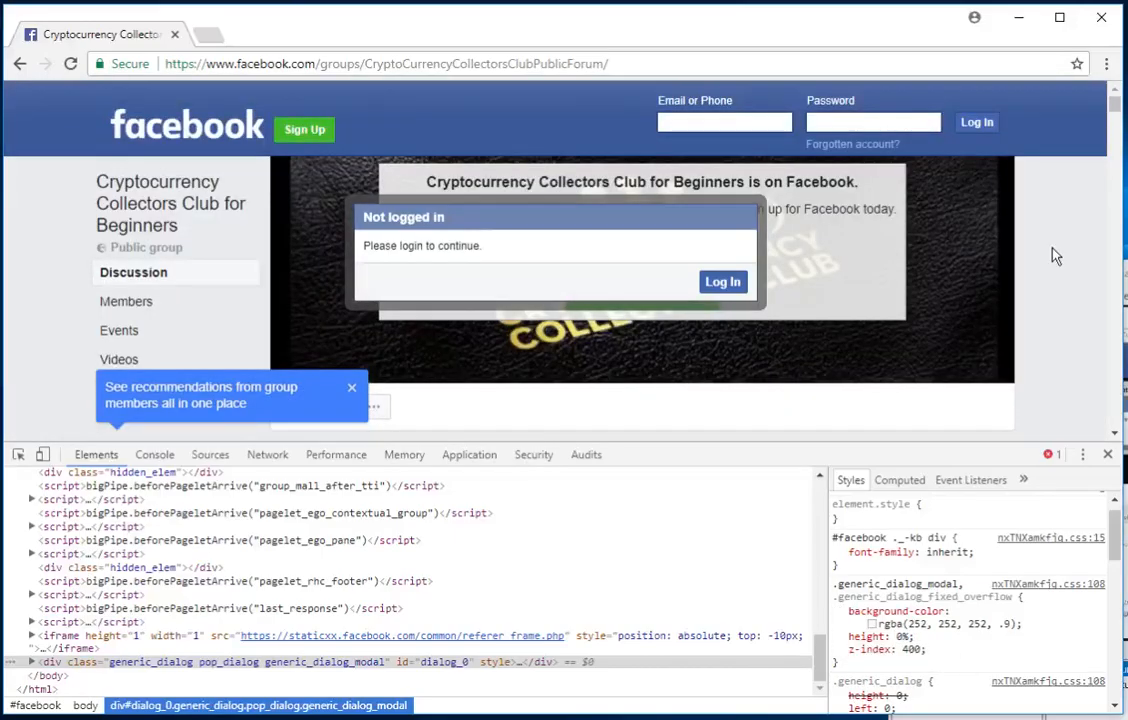
mouse_move(350, 258)
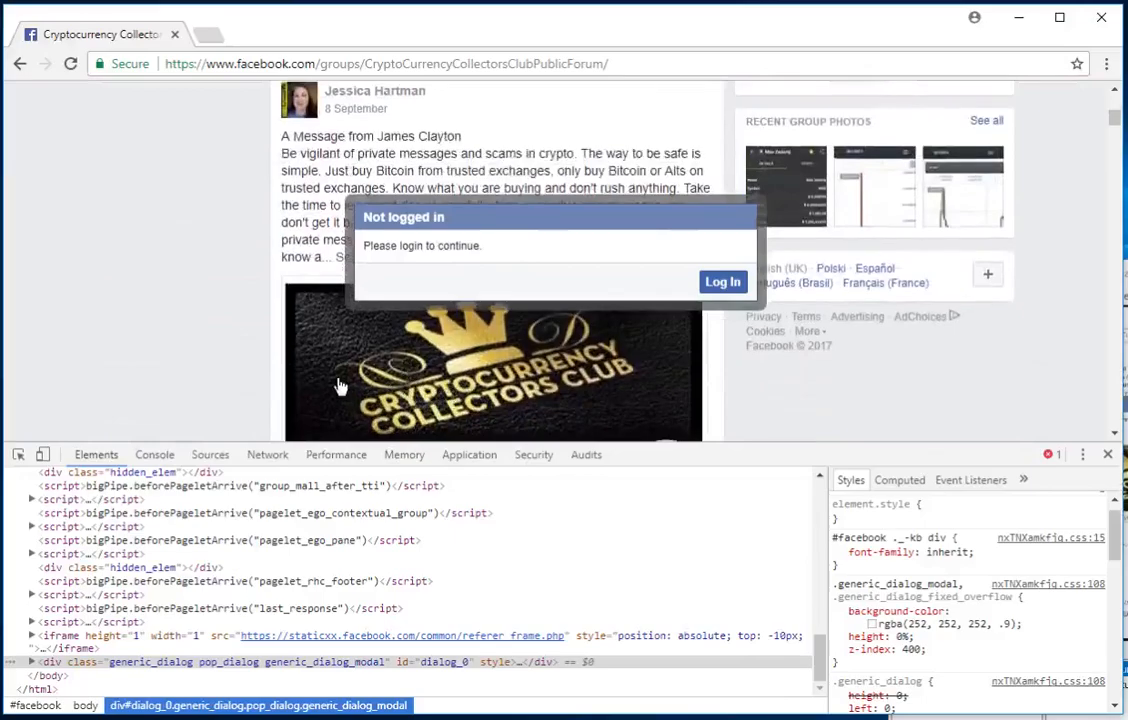
Step: Expand div#dialog_0 to reveal its generic_dialog_popup and pop_container_advanced children
left_click(18, 456)
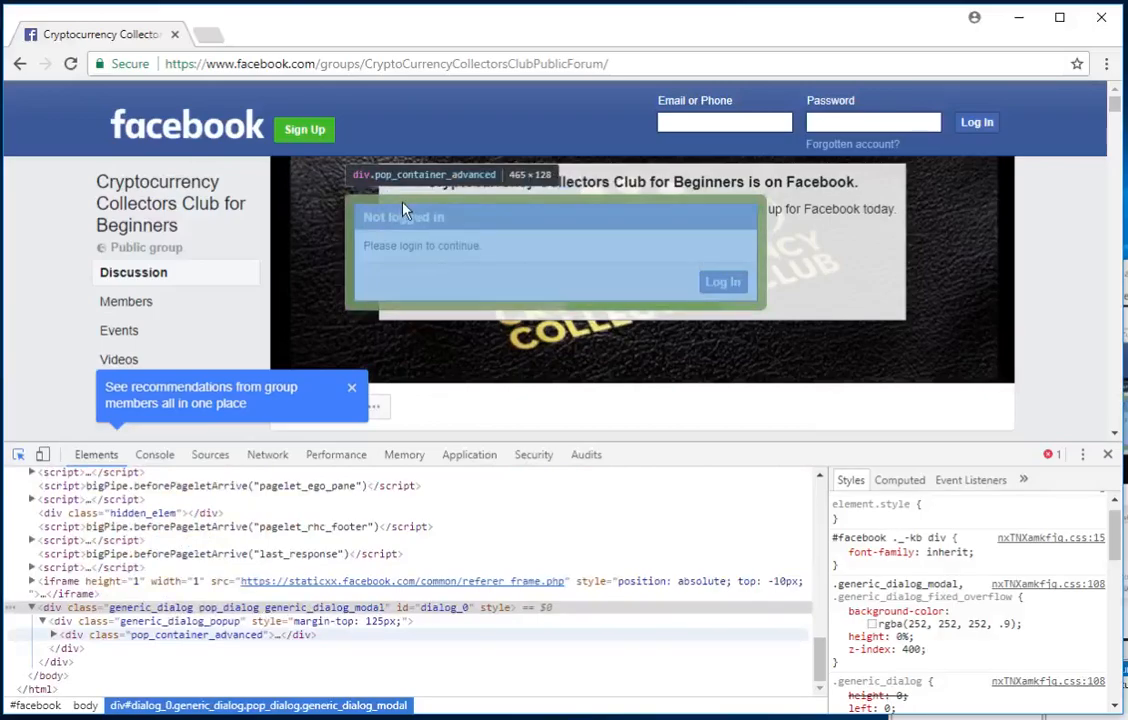
mouse_move(390, 208)
type("display: none;")
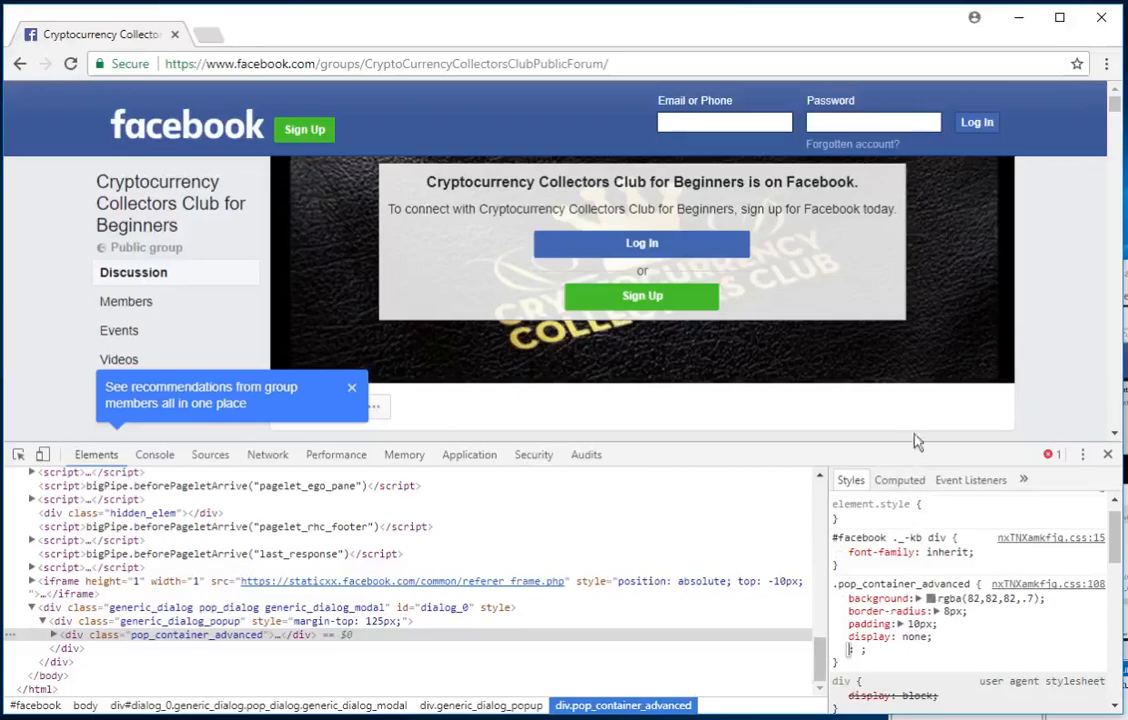
Step: Scroll down the group page to read the pinned post and discussion posts unobstructed
scroll("down", 3)
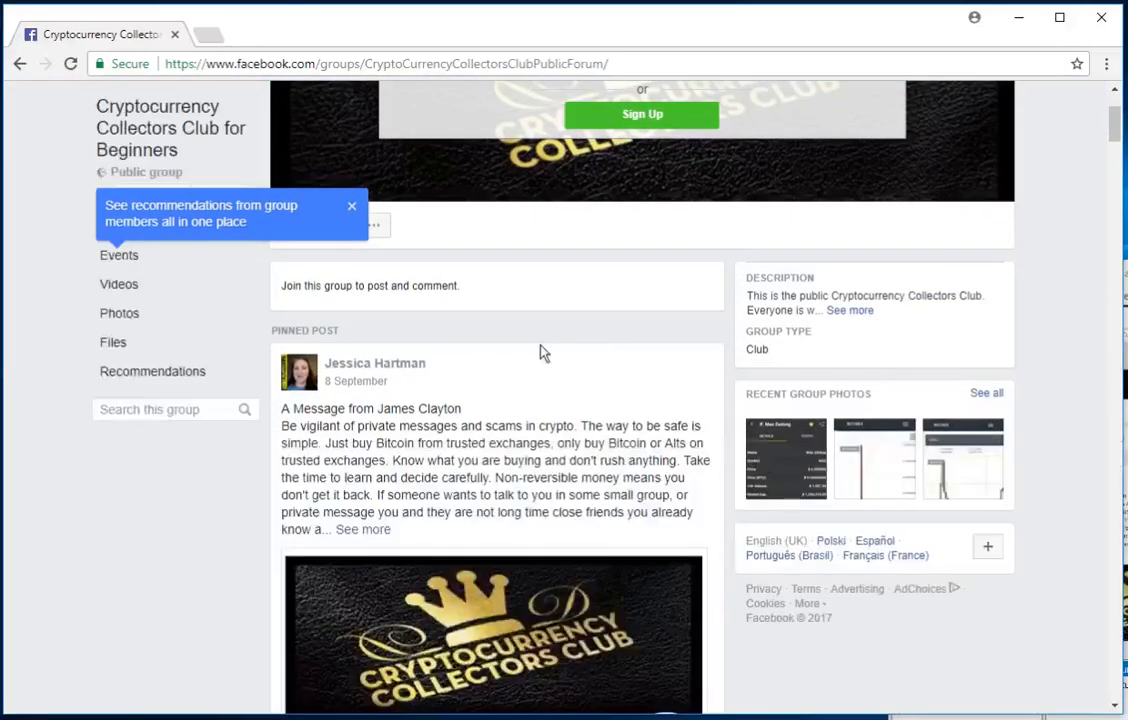
scroll("down", 3)
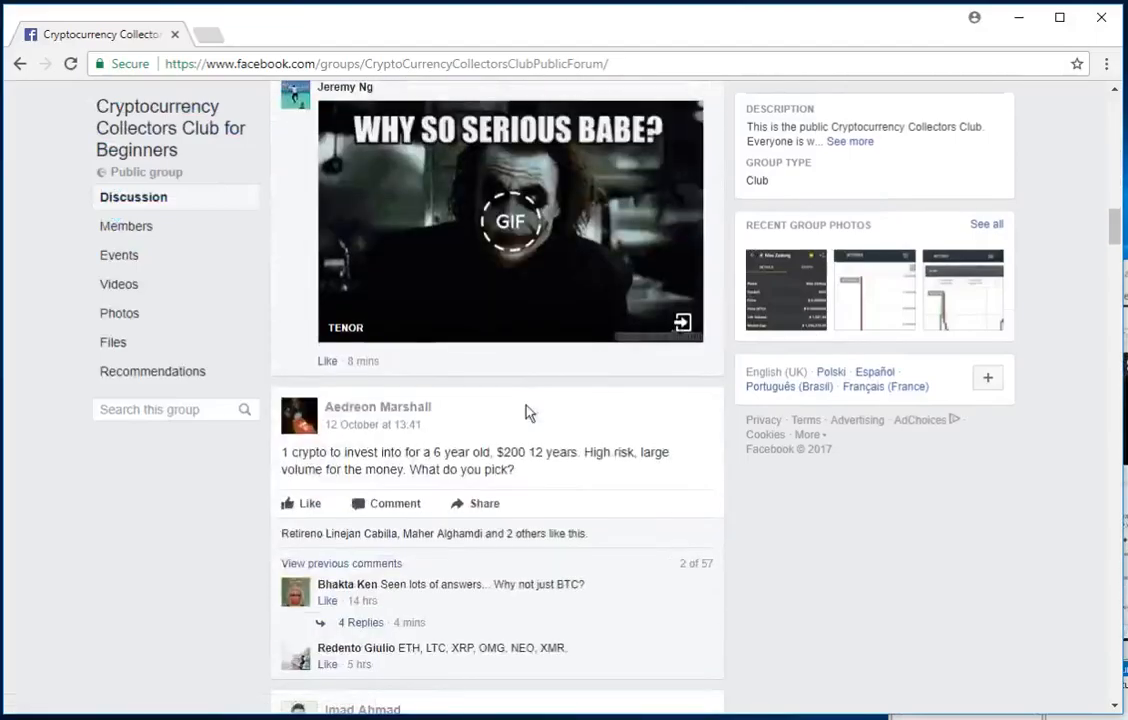